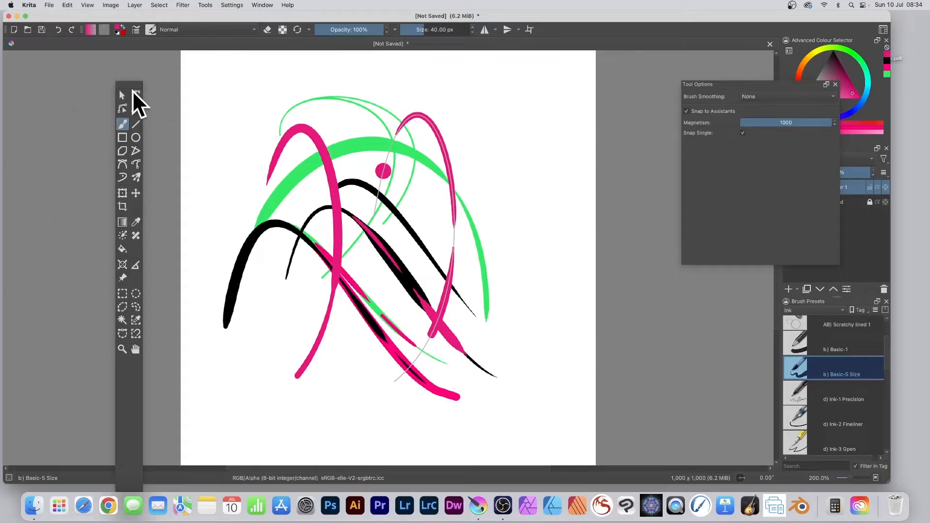
mouse_move(138, 237)
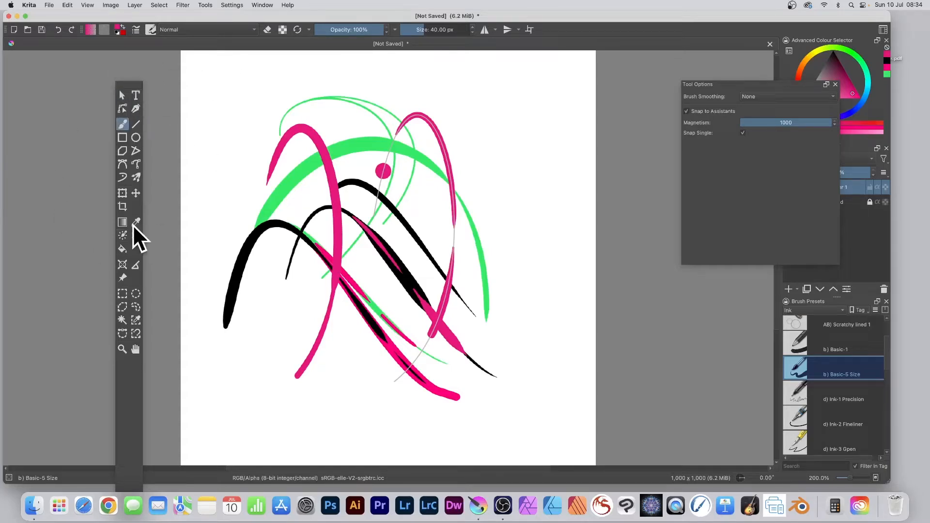
mouse_move(187, 338)
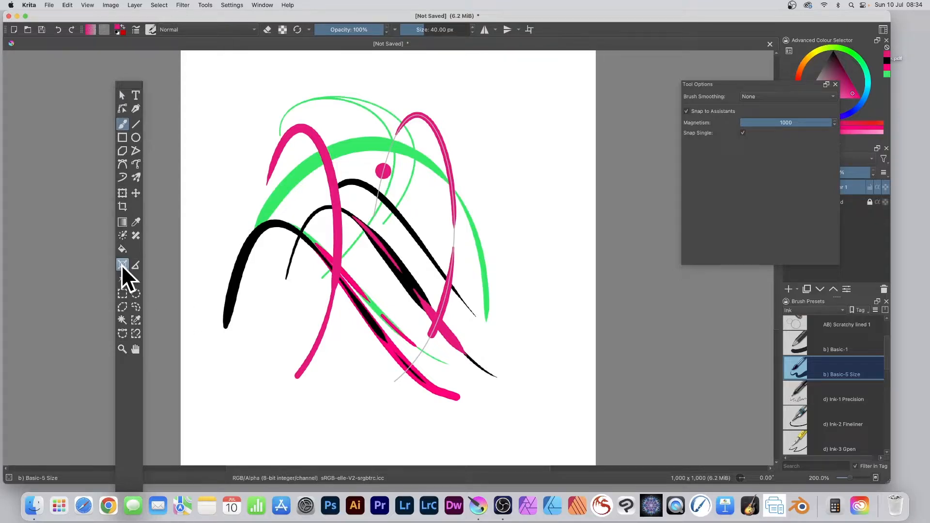
mouse_move(299, 12)
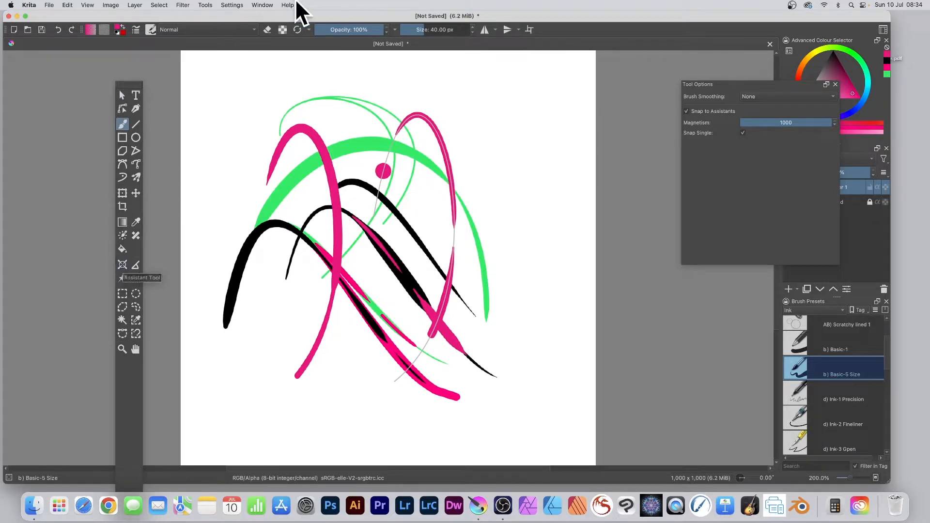
mouse_move(234, 15)
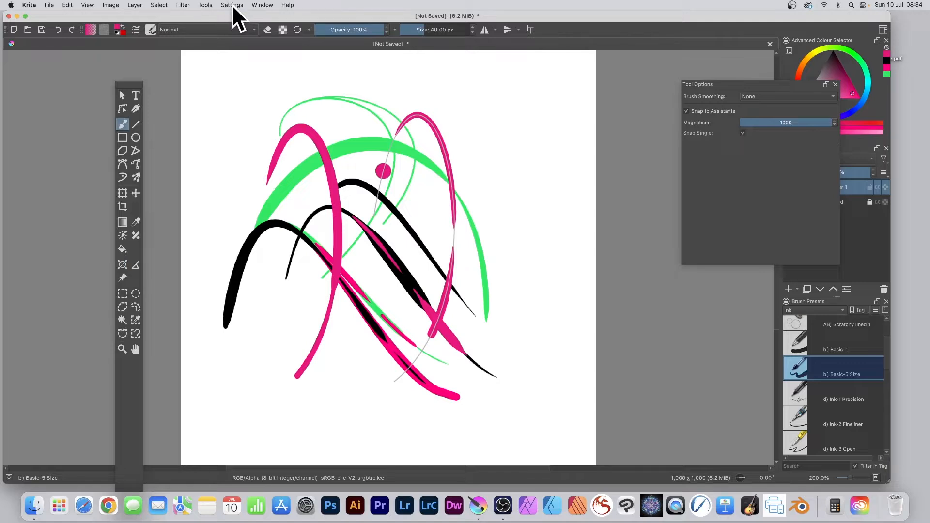
mouse_move(33, 13)
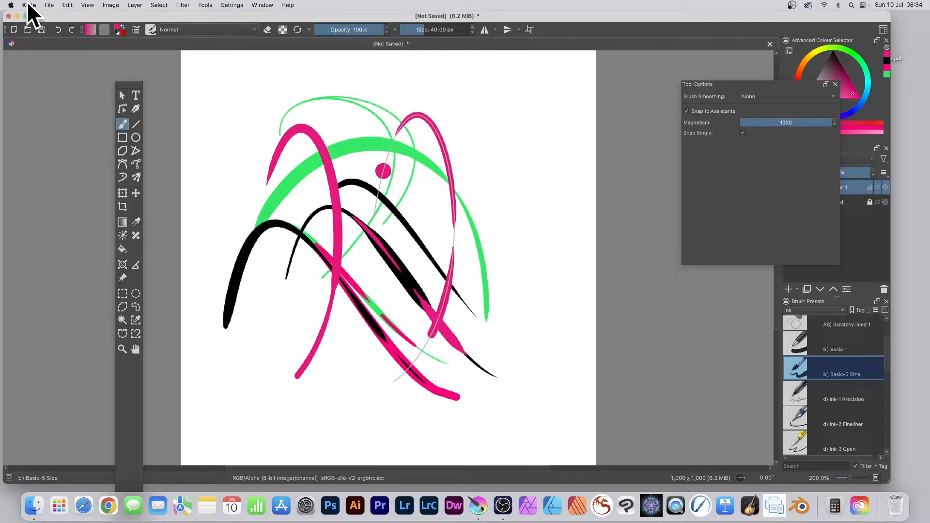
Reach Configure Krita's Keyboard Shortcuts page via Krita > Preferences.
click(28, 5)
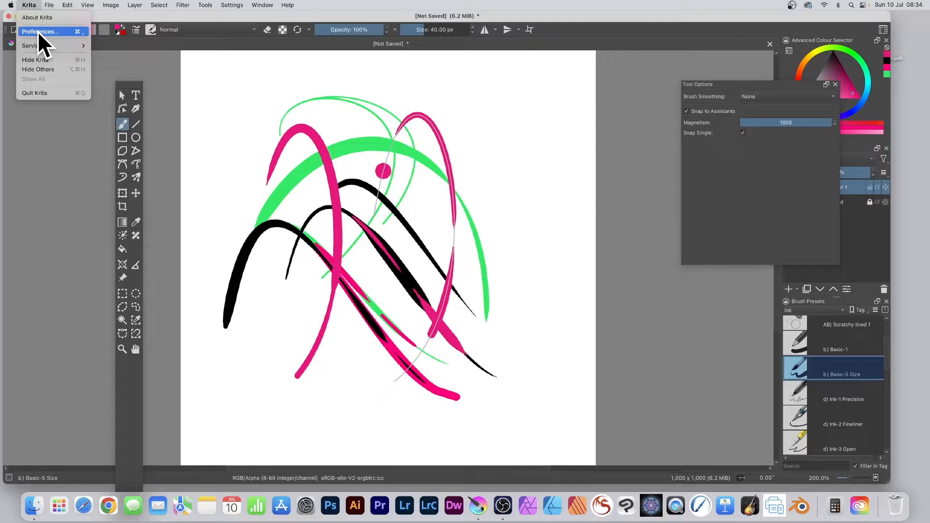
click(40, 31)
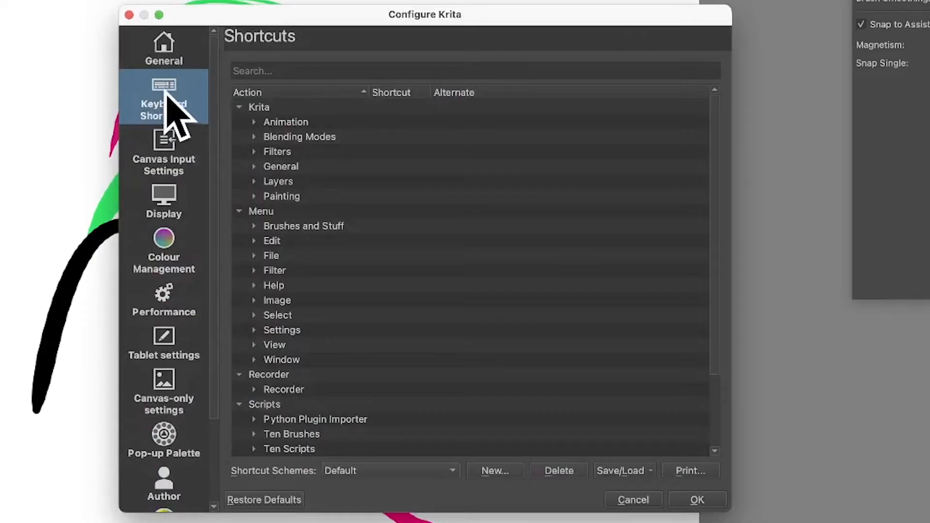
mouse_move(223, 127)
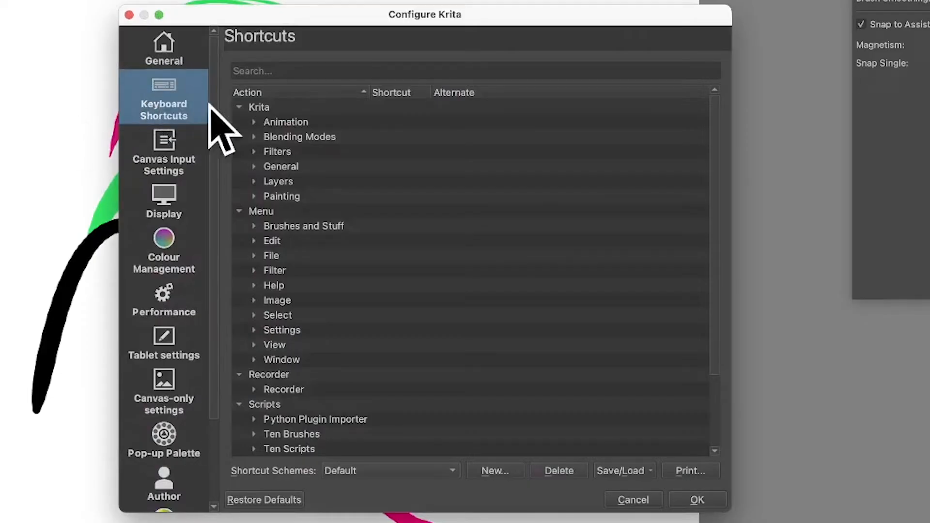
mouse_move(195, 118)
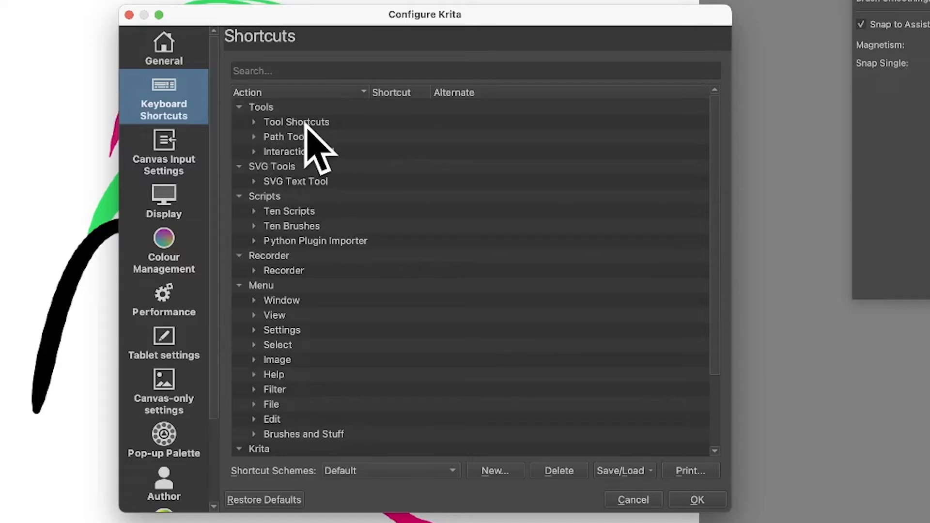
mouse_move(257, 142)
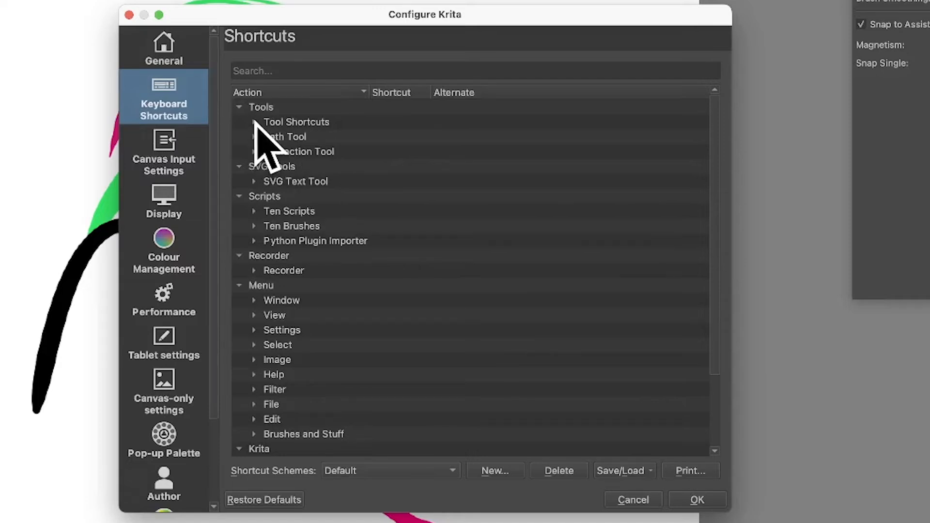
Expand Tools > Tool Shortcuts and scroll down to the Assistant Tool entry.
click(253, 122)
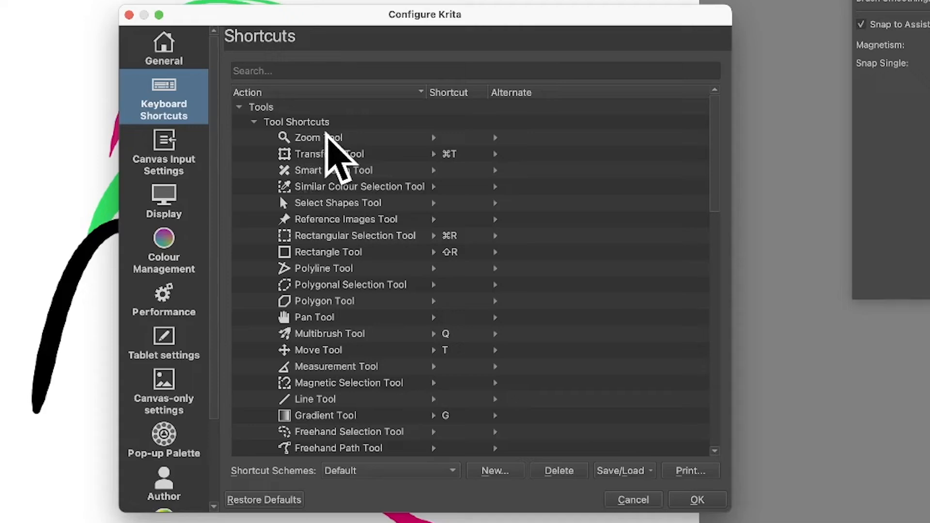
scroll(down, 3)
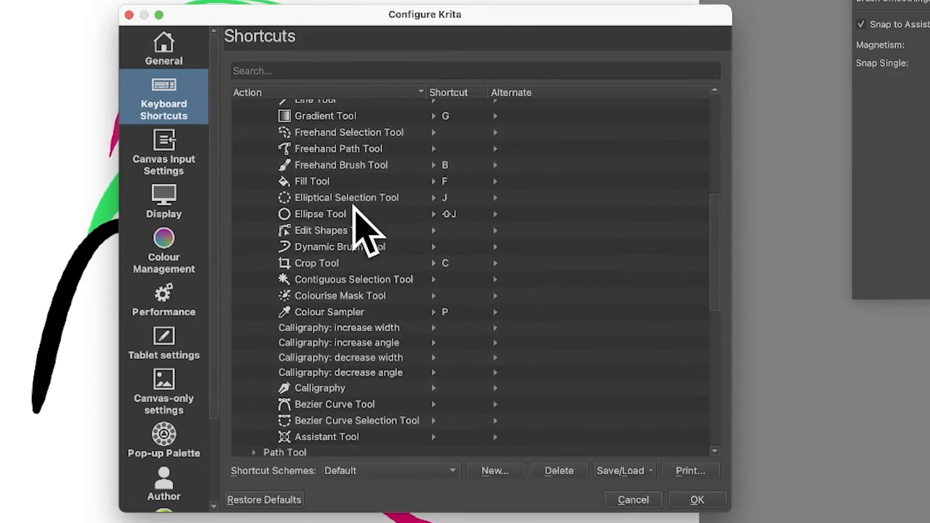
mouse_move(498, 279)
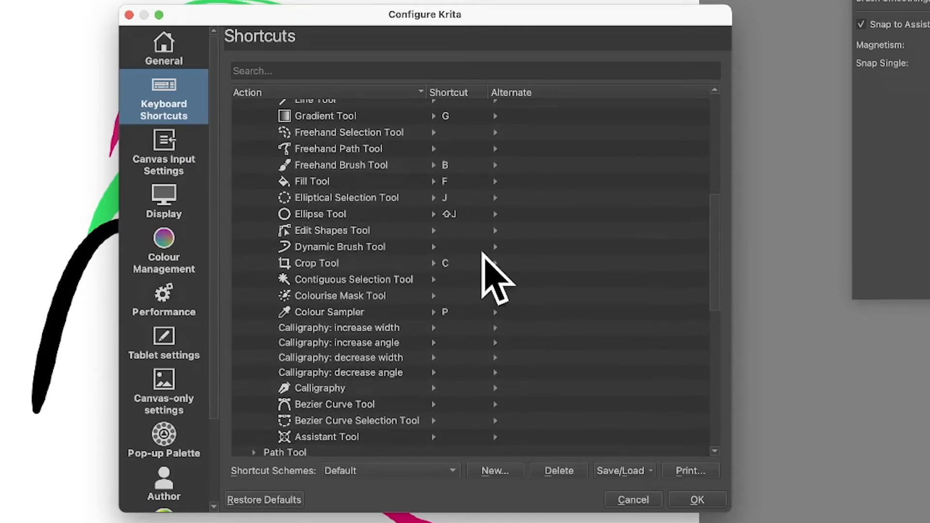
mouse_move(445, 249)
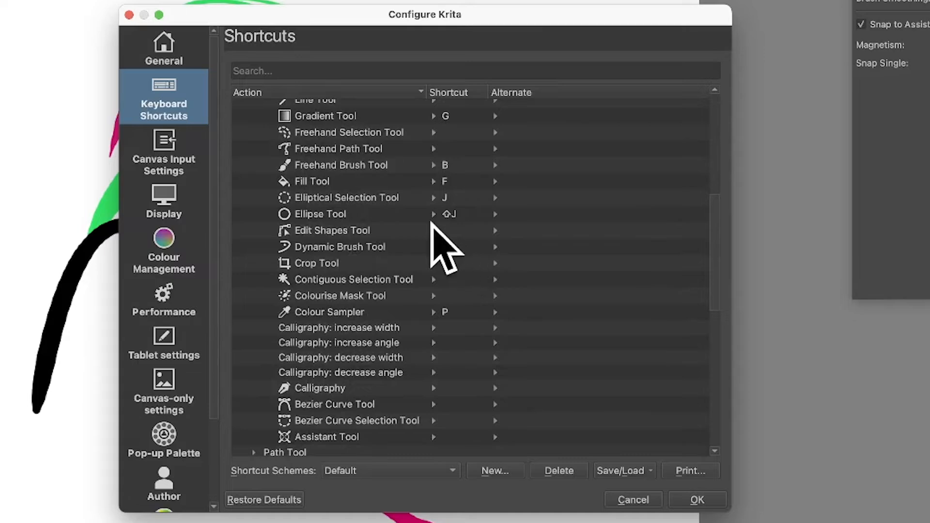
scroll(down, 3)
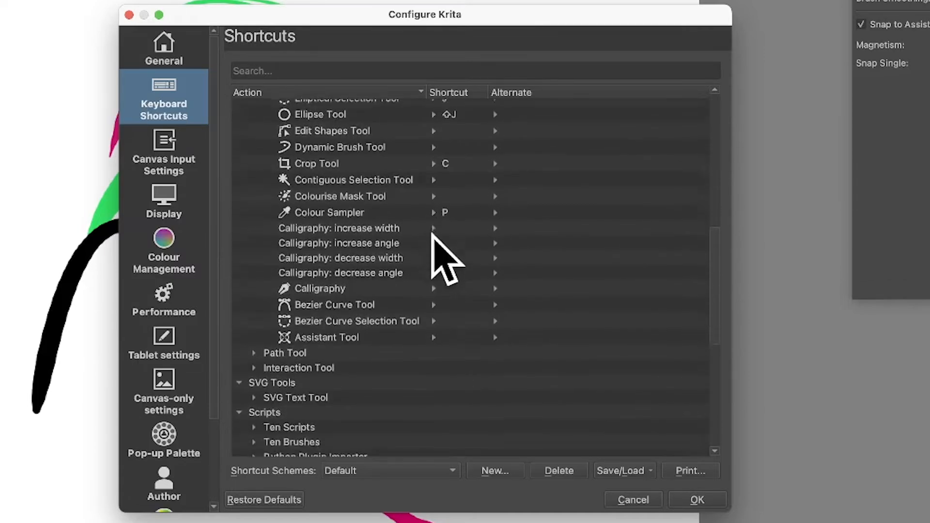
scroll(down, 3)
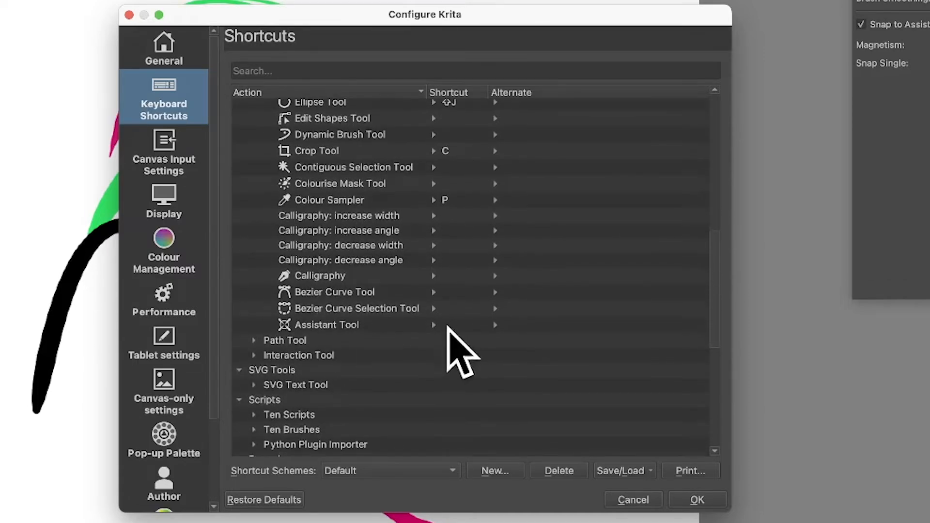
mouse_move(362, 350)
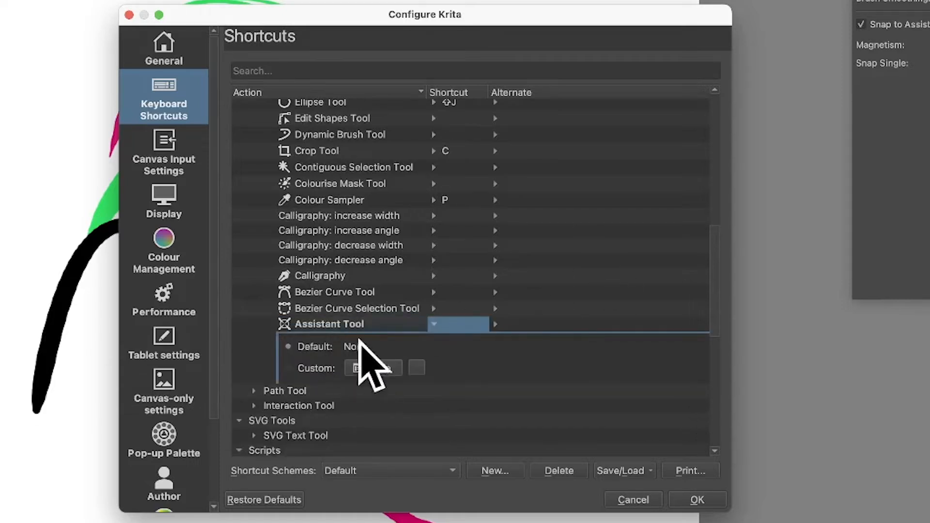
mouse_move(350, 374)
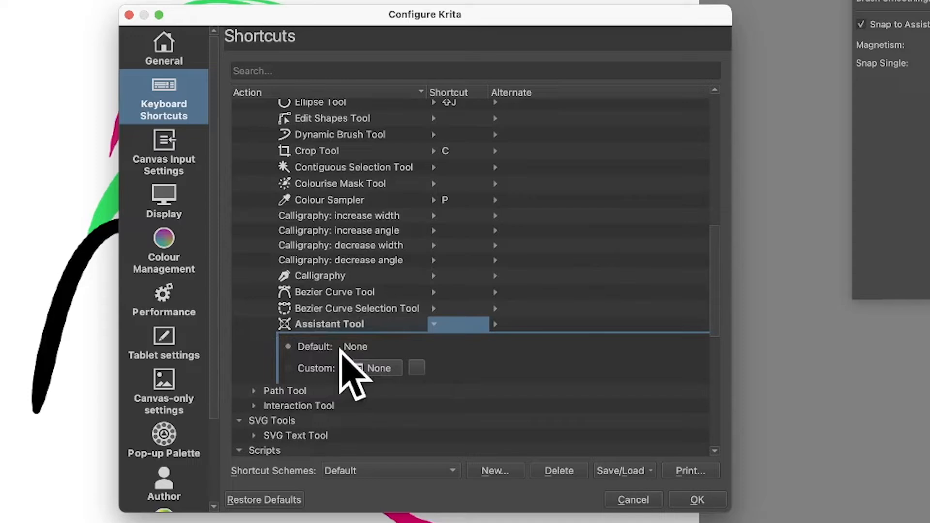
Assign the Assistant Tool the custom shortcut A, despite the Select All conflict warning.
click(289, 368)
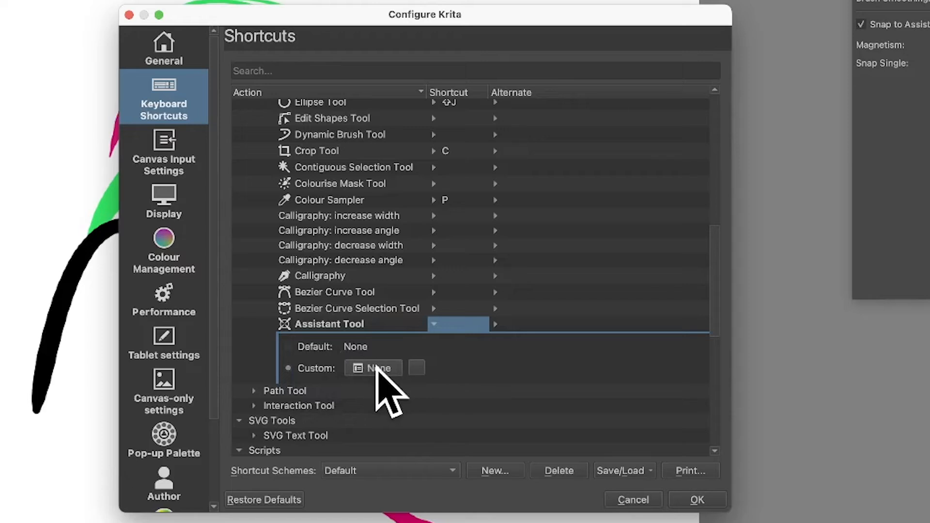
click(372, 369)
text(A)
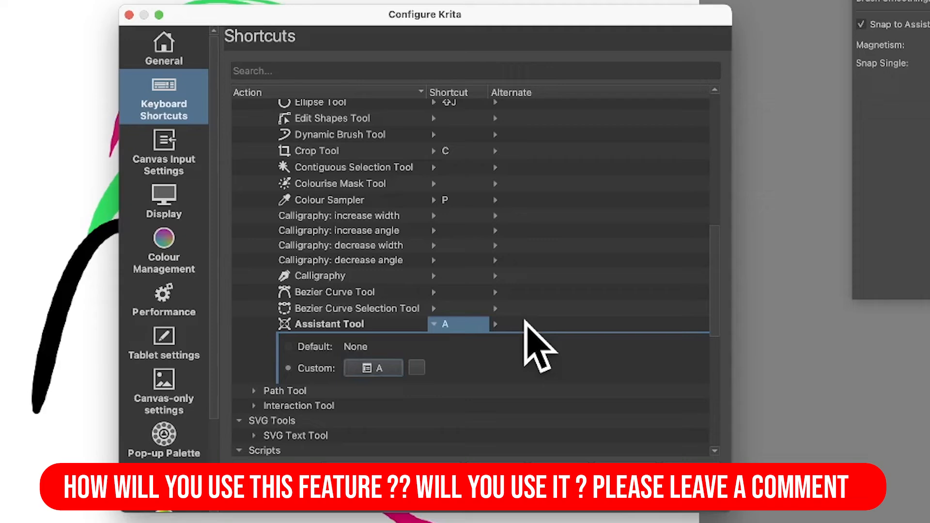
mouse_move(398, 347)
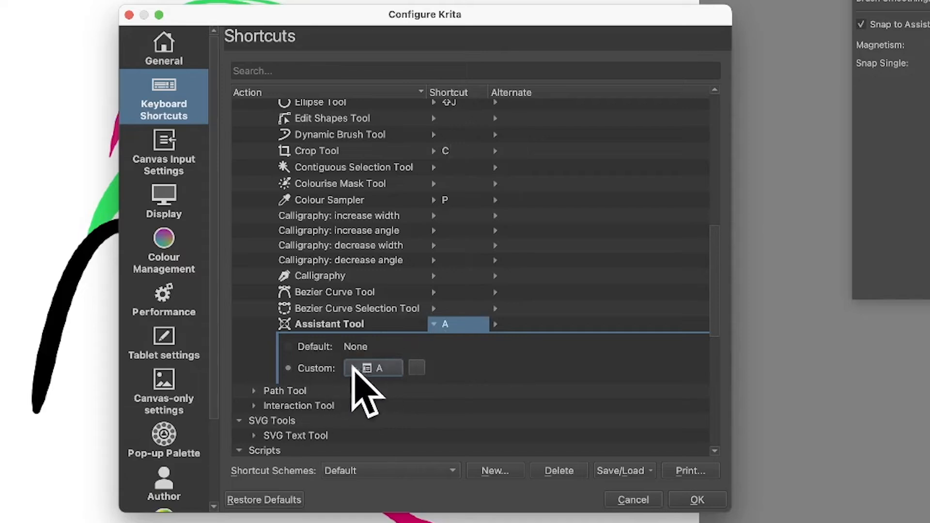
click(372, 368)
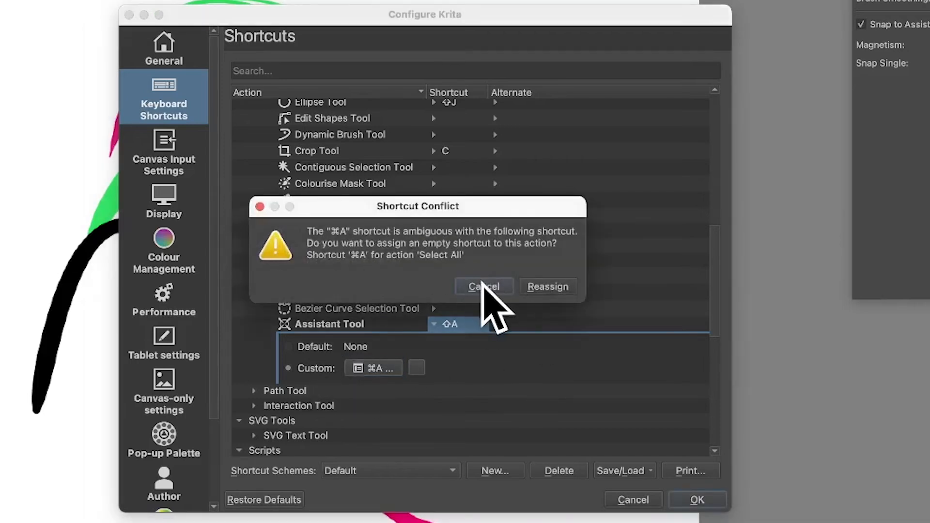
click(483, 287)
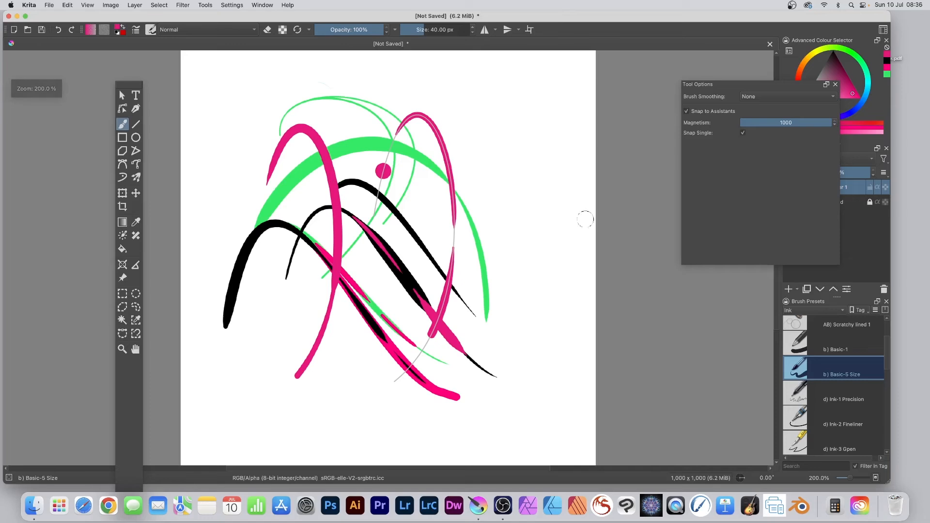
mouse_move(128, 143)
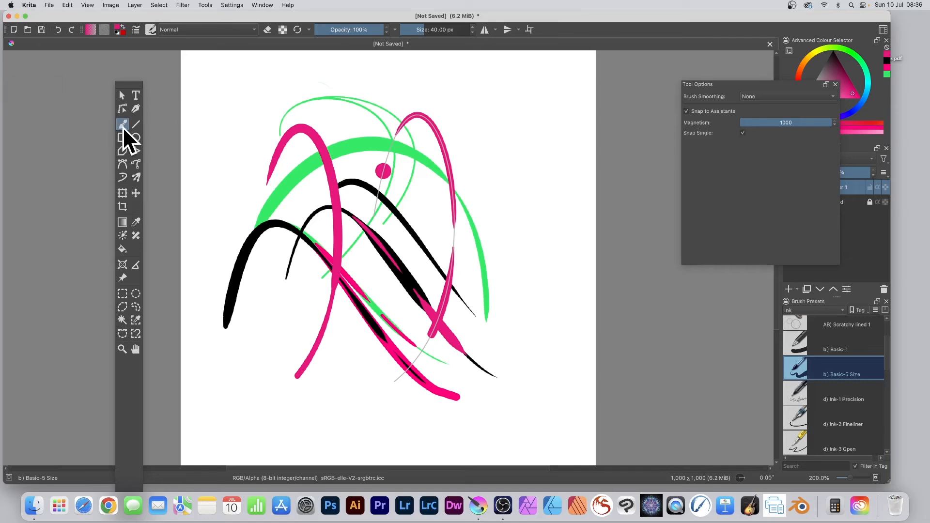
mouse_move(123, 137)
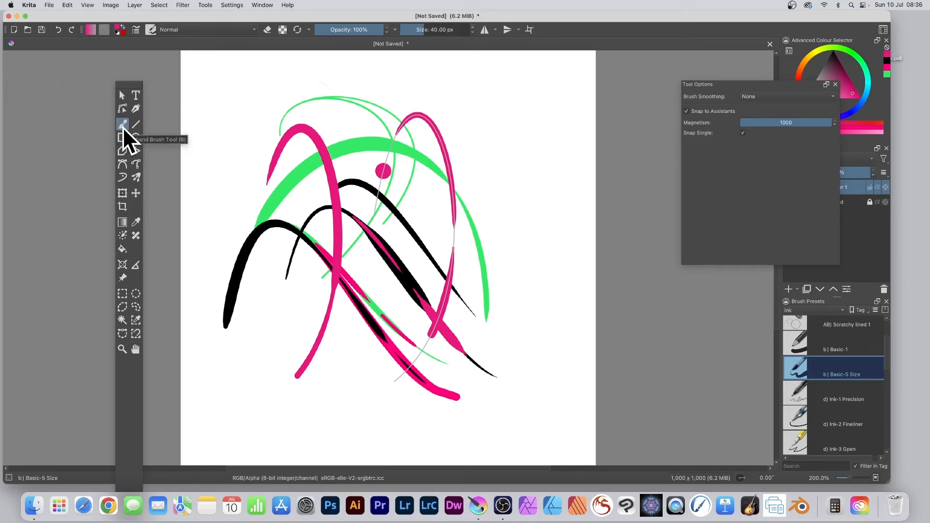
mouse_move(404, 90)
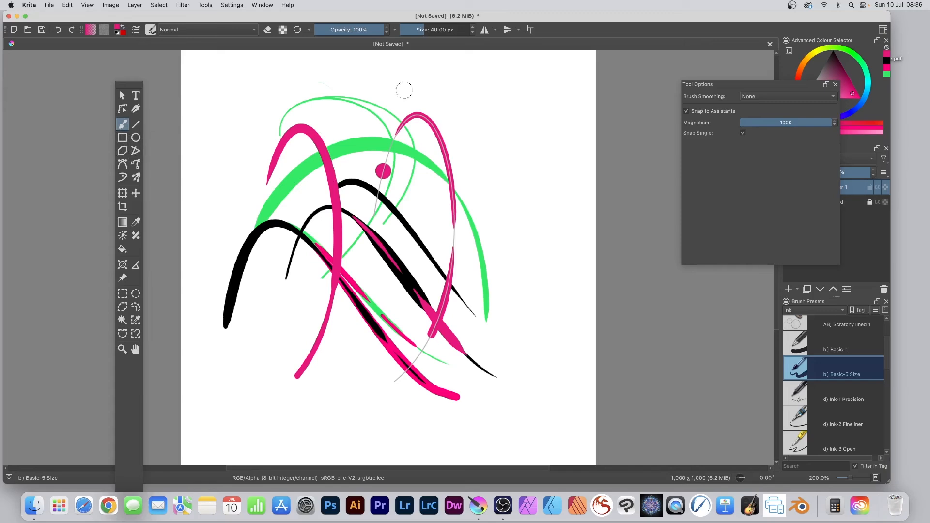
Activate the Assistant Tool with the new A shortcut over the canvas.
click(122, 264)
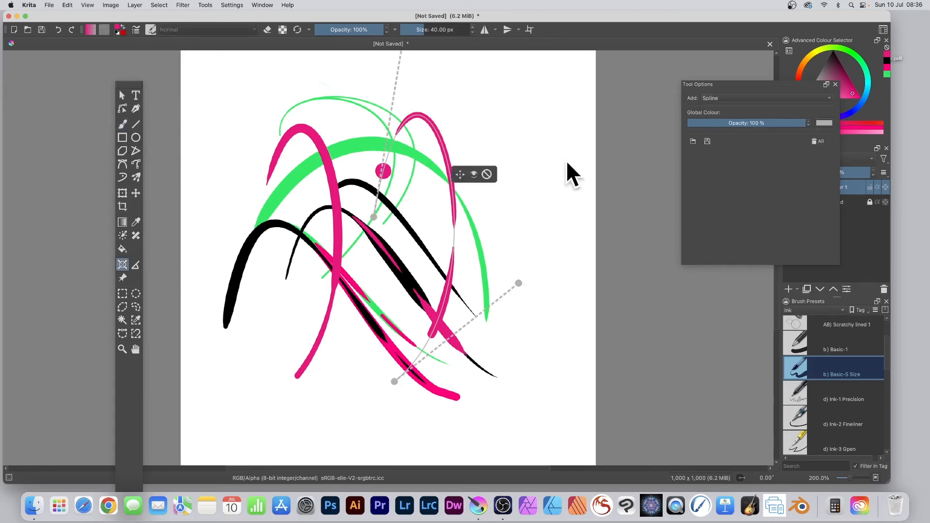
mouse_move(554, 205)
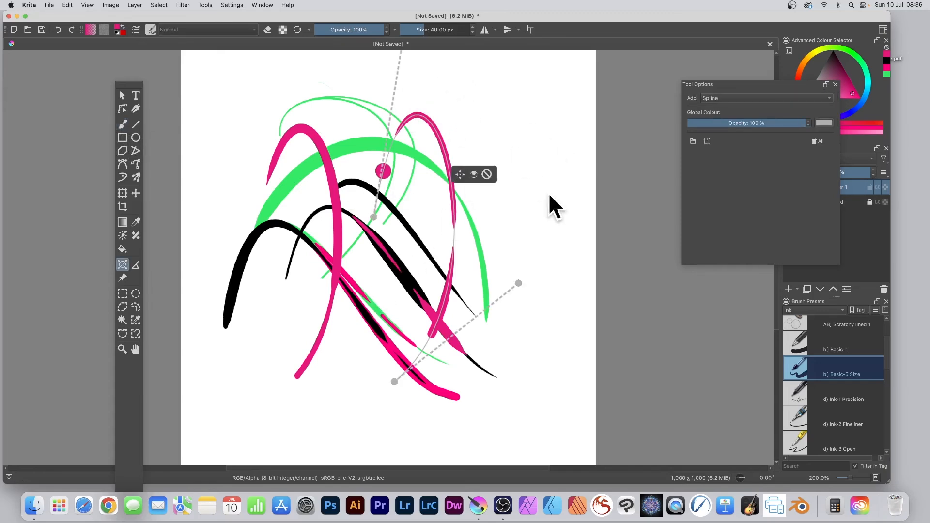